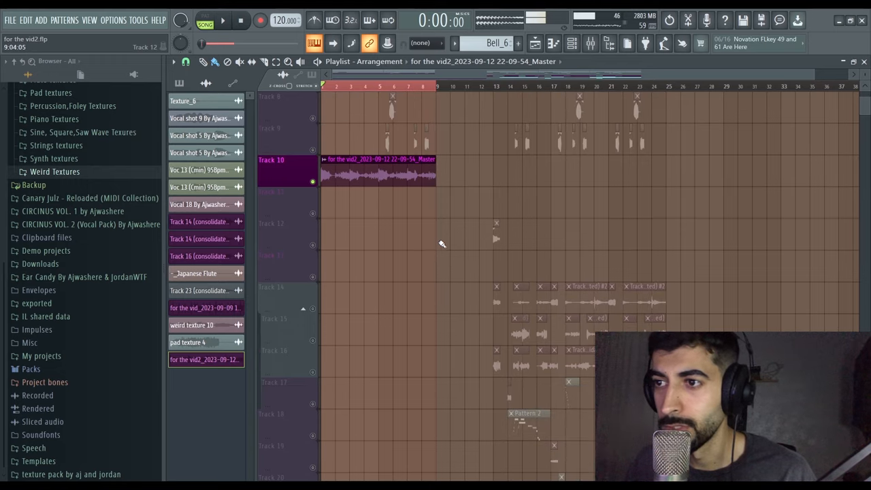
# Check the Track 21 vocal sample settings, set Auto time-stretching, and close them
pyautogui.scroll(-3)
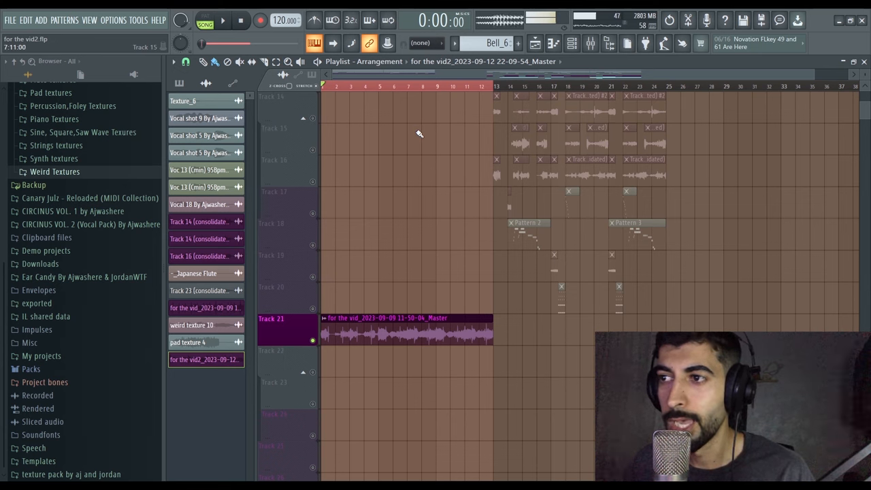
pyautogui.moveTo(380, 314)
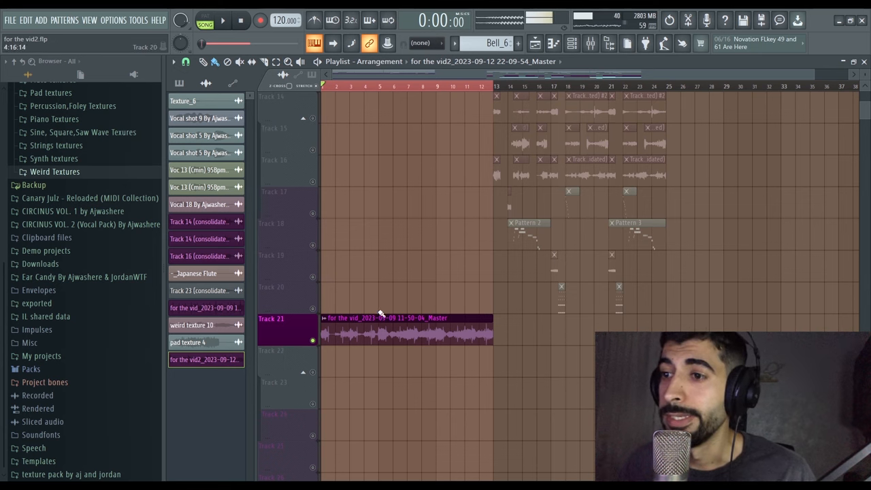
pyautogui.doubleClick(407, 330)
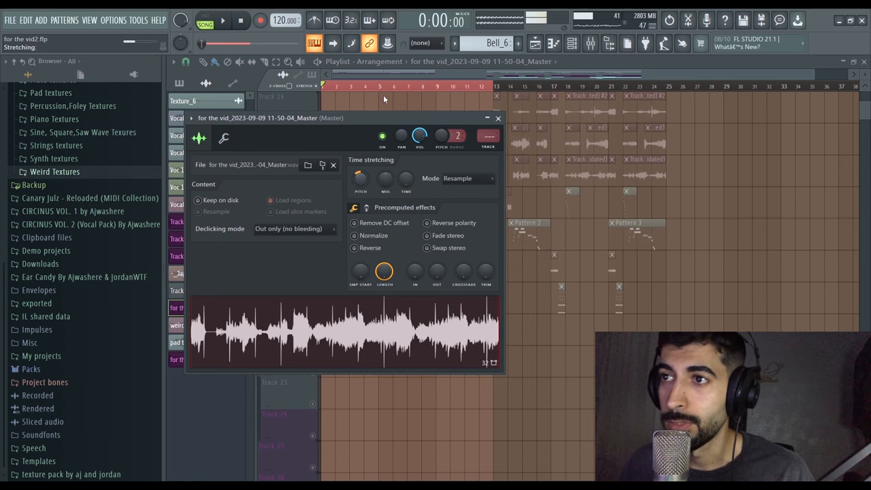
pyautogui.click(467, 178)
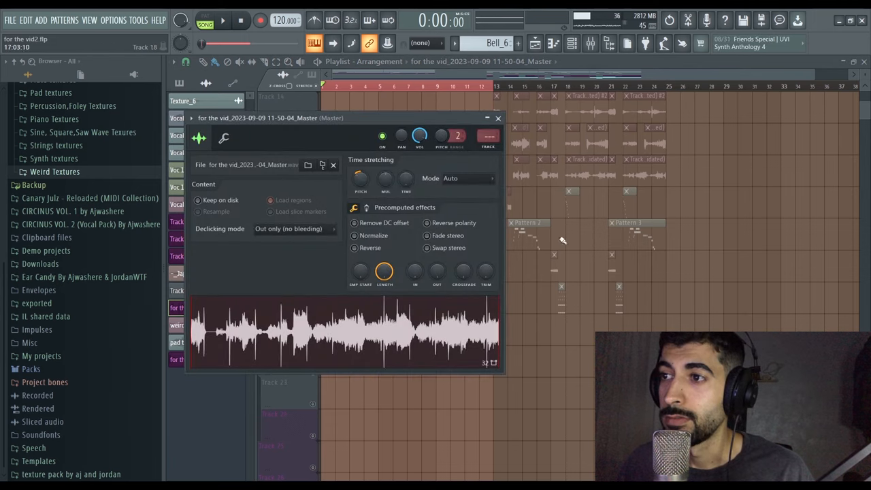
pyautogui.click(590, 42)
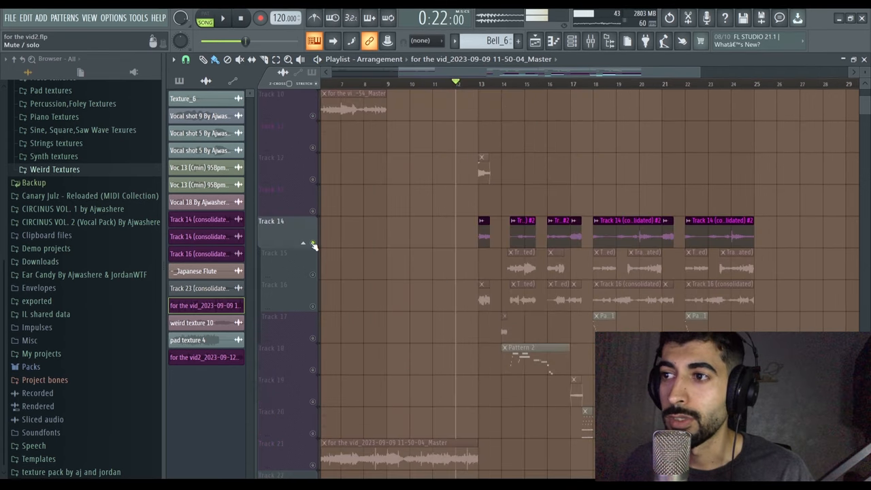
# Unmute Tracks 15 and 17 so their texture clips play
pyautogui.click(222, 18)
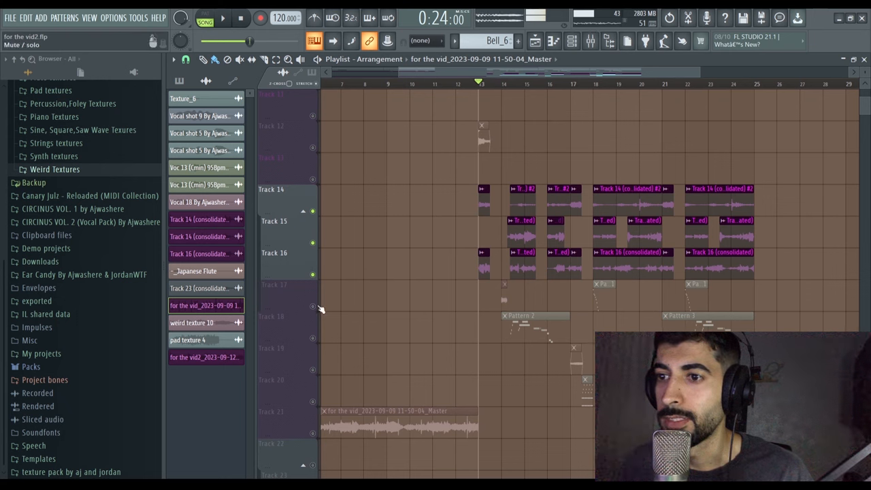
pyautogui.click(276, 284)
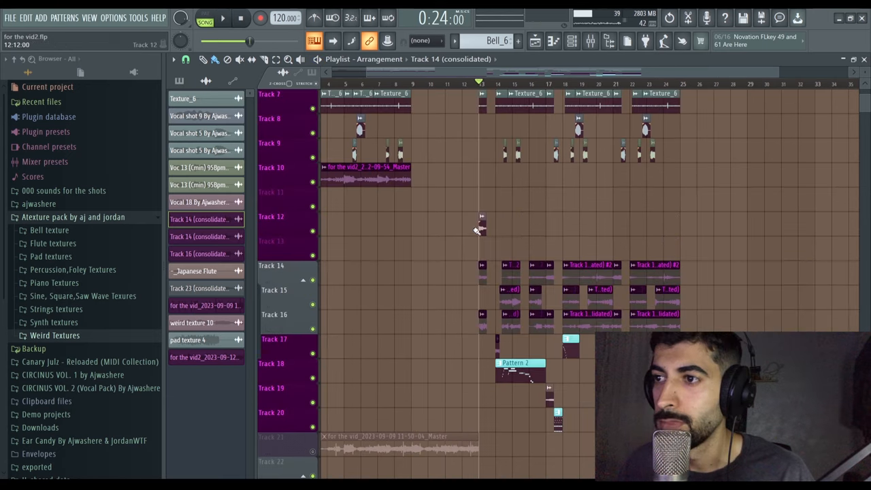
# Open weird texture 10's channel settings and set its volume to 49%
pyautogui.doubleClick(192, 322)
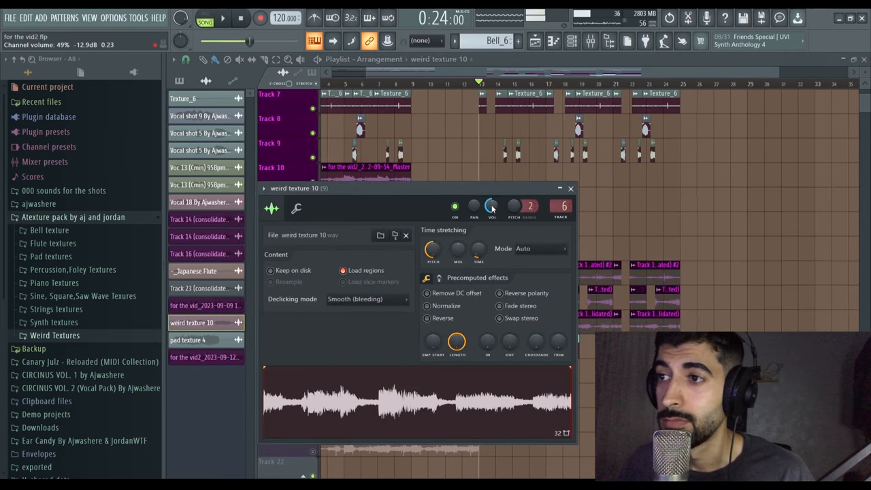
pyautogui.click(571, 188)
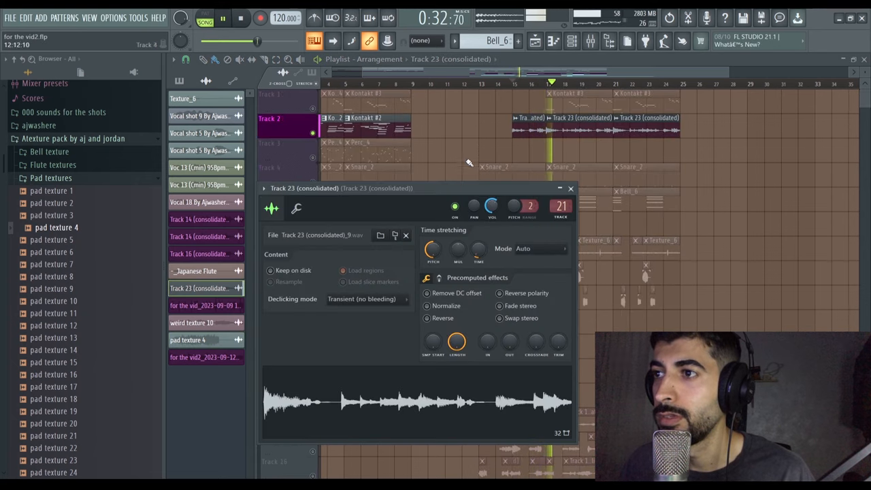
# Close the sample settings, then paint a 16-bar Track 14 (consolidated) #2 clip from bar 1 on Track 11 and solo it
pyautogui.click(570, 188)
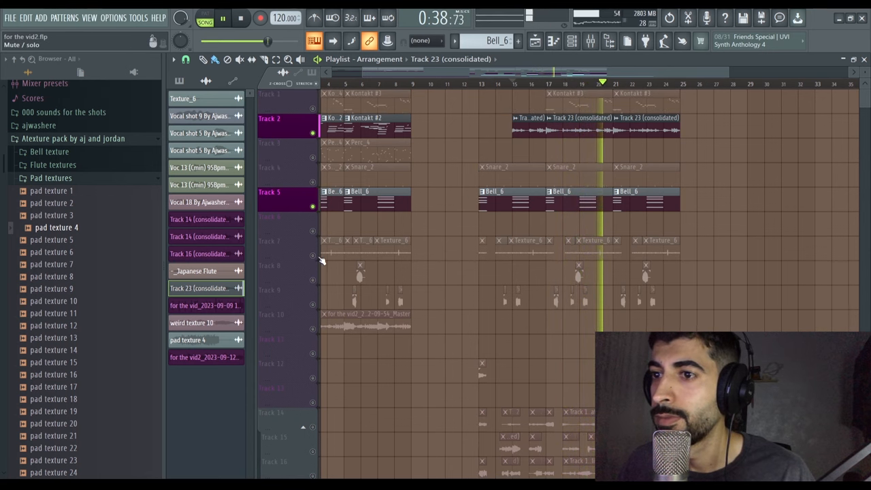
pyautogui.click(286, 240)
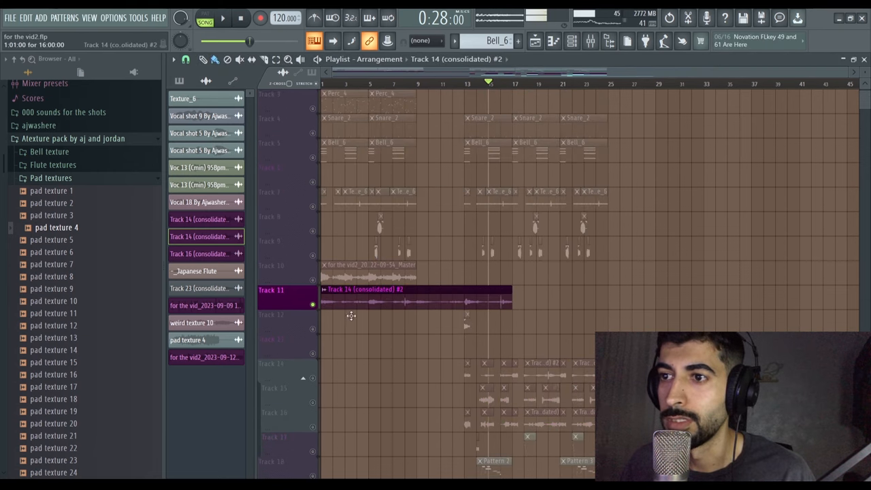
pyautogui.click(222, 18)
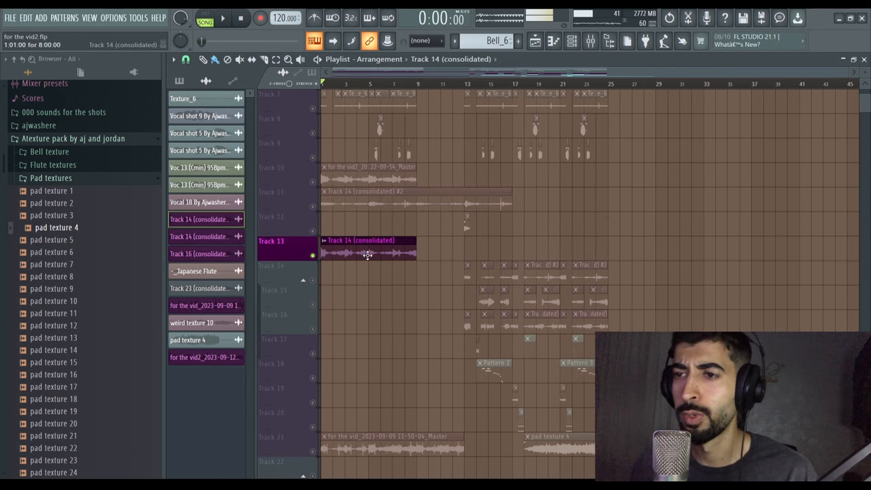
# Start Tracks 13 and 15 with 8-bar Track 14 and Track 16 (consolidated) clips, auditioning each
pyautogui.click(223, 18)
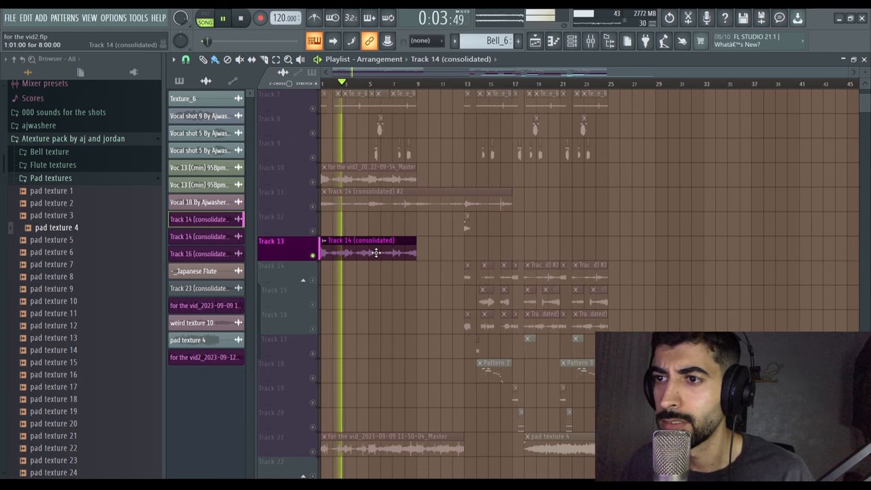
pyautogui.doubleClick(368, 252)
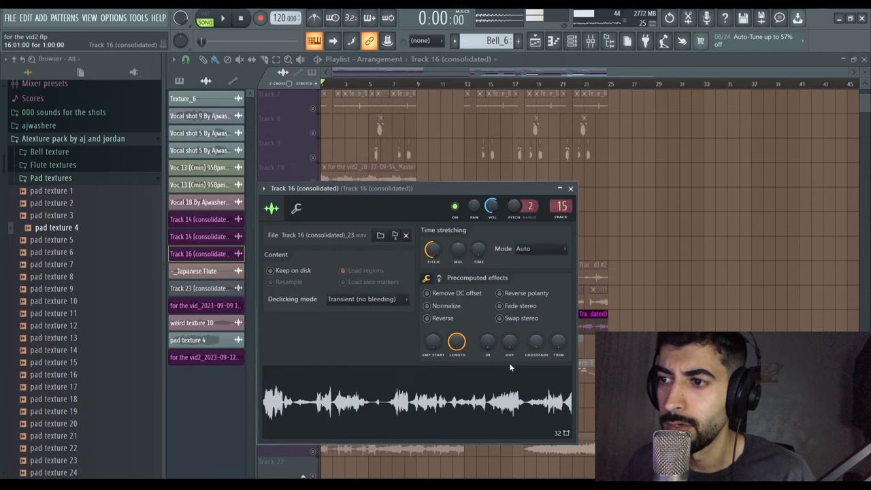
pyautogui.click(571, 189)
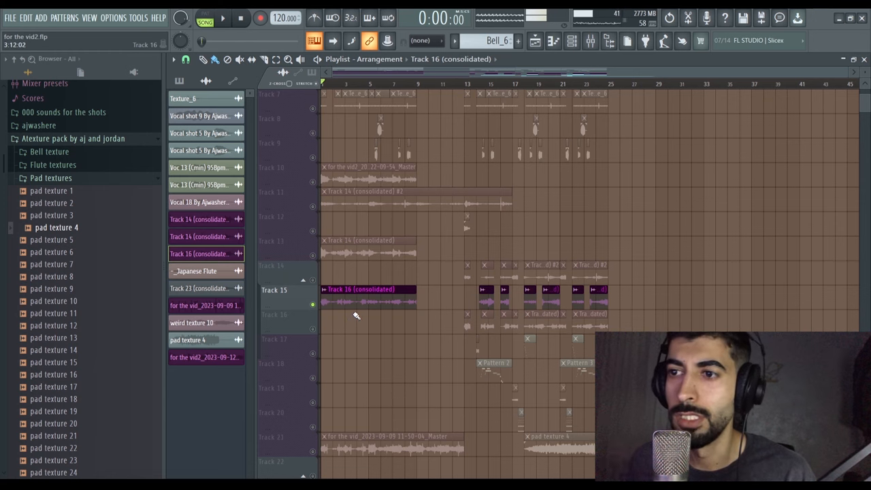
pyautogui.moveTo(344, 266)
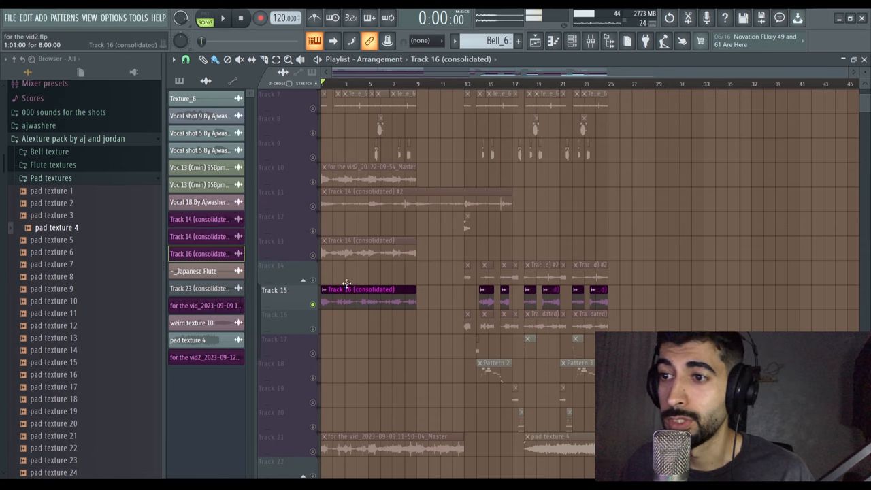
pyautogui.doubleClick(347, 288)
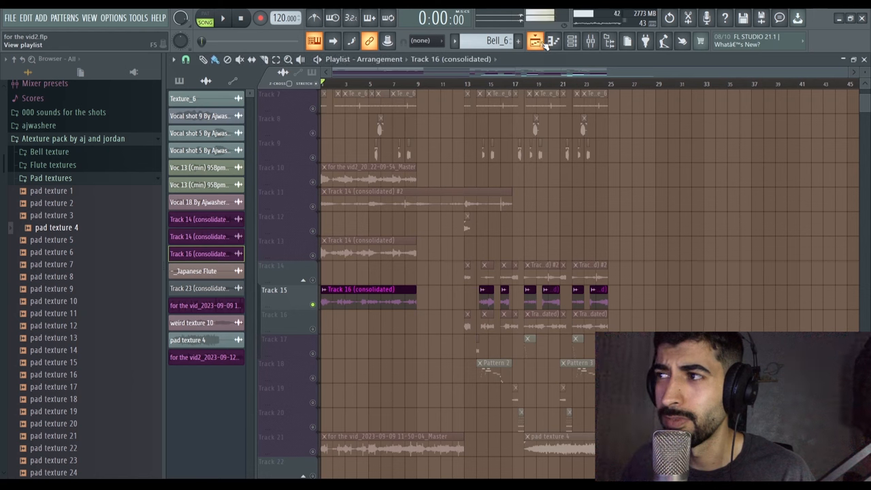
pyautogui.click(223, 18)
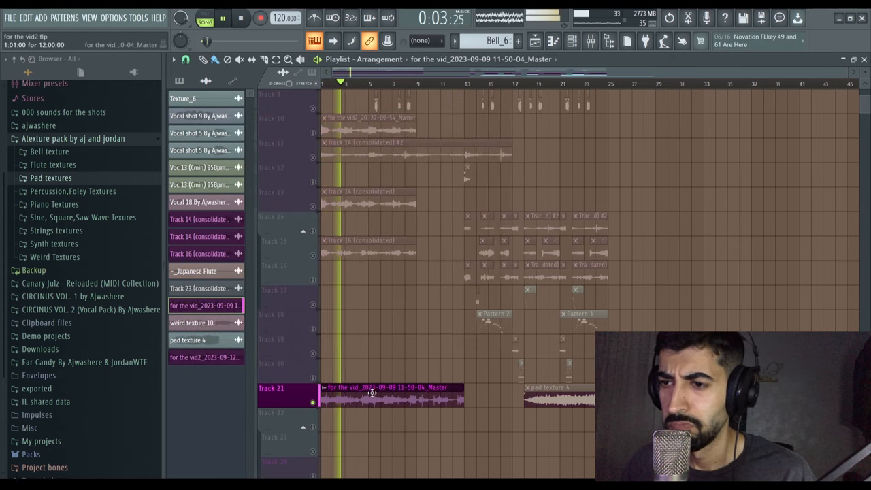
# Enable Reverse on the Track 21 vocal sample, then select the Pattern 2 clip on Track 18
pyautogui.doubleClick(391, 395)
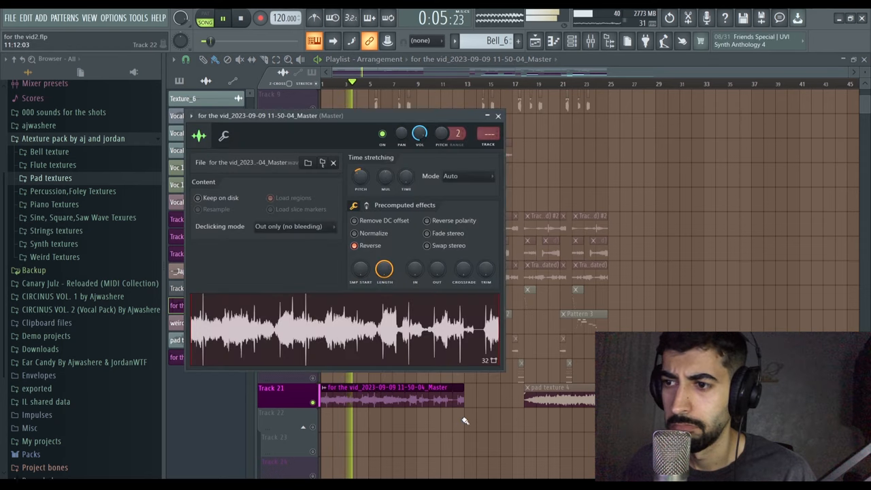
pyautogui.click(498, 116)
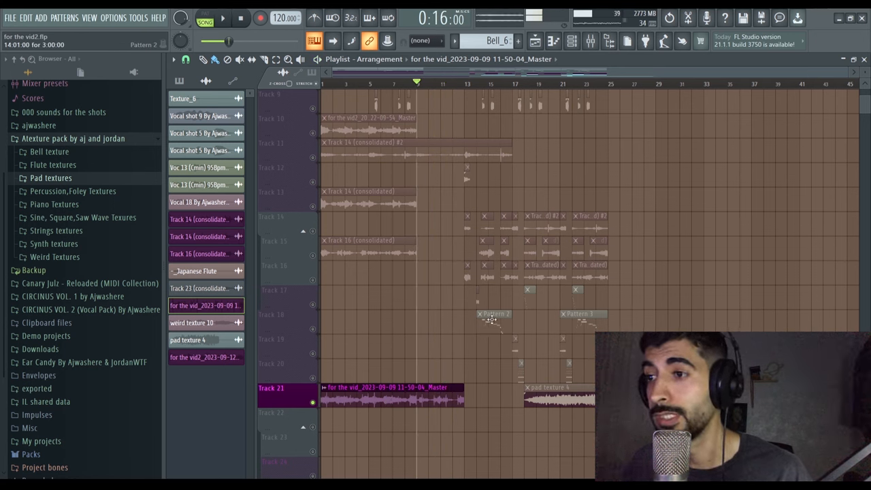
pyautogui.click(82, 217)
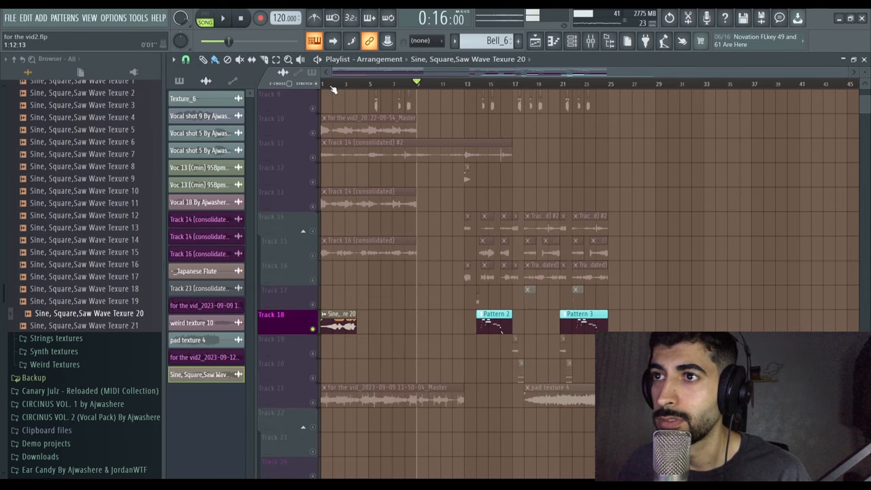
# Load Sine, Square, Saw Wave Texure 1 into the Channel Rack with its Sampler settings open
pyautogui.click(222, 19)
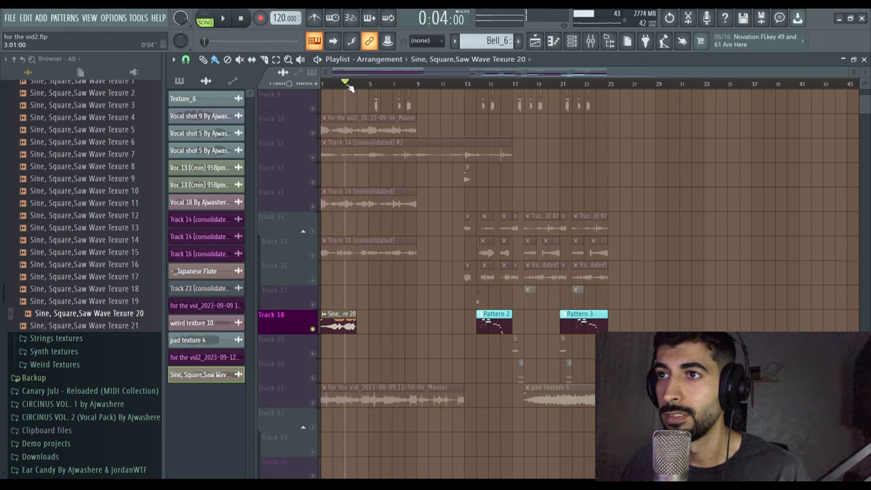
pyautogui.click(222, 18)
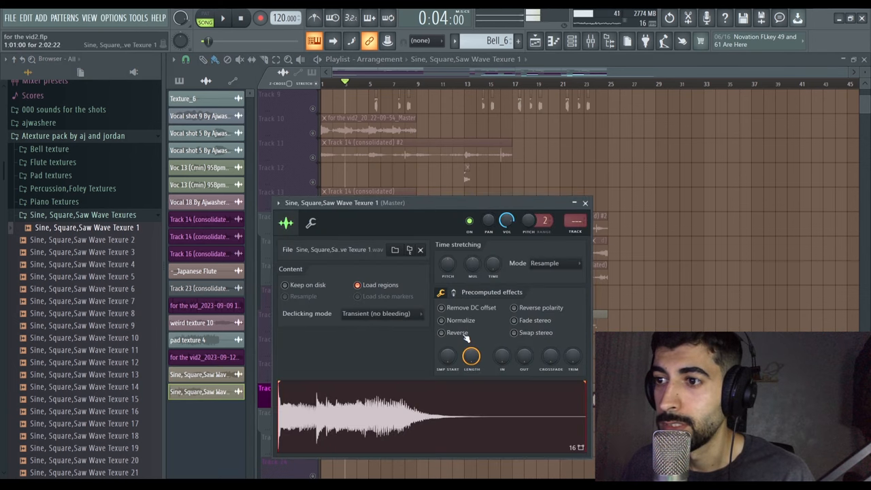
# Tick Reverse in Texure 1's Sampler settings, reopen them to check, then close them
pyautogui.click(584, 203)
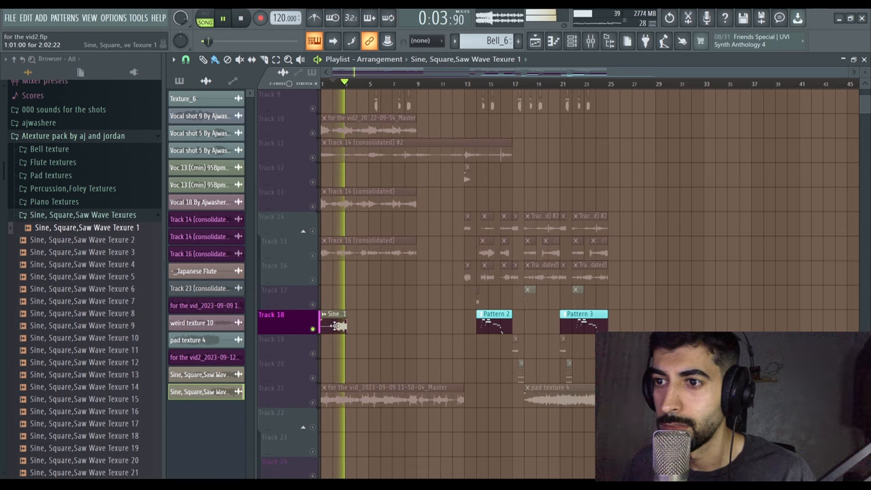
pyautogui.doubleClick(334, 325)
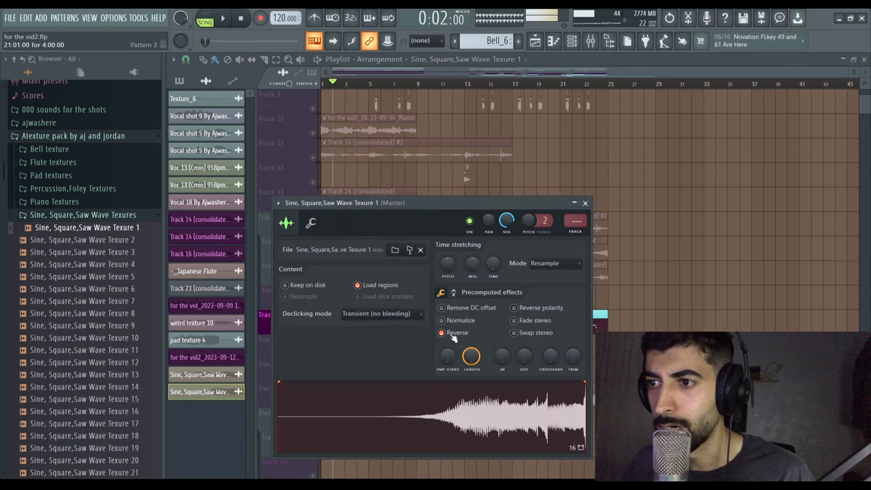
pyautogui.click(585, 203)
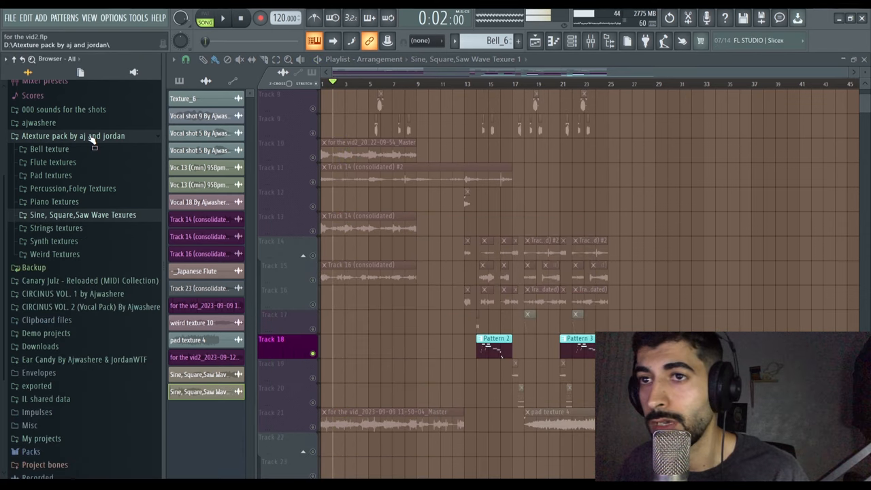
# Browse the Flute and Pad textures, then audition perc texture 11 and place it on Track 20 at bar 1
pyautogui.click(49, 148)
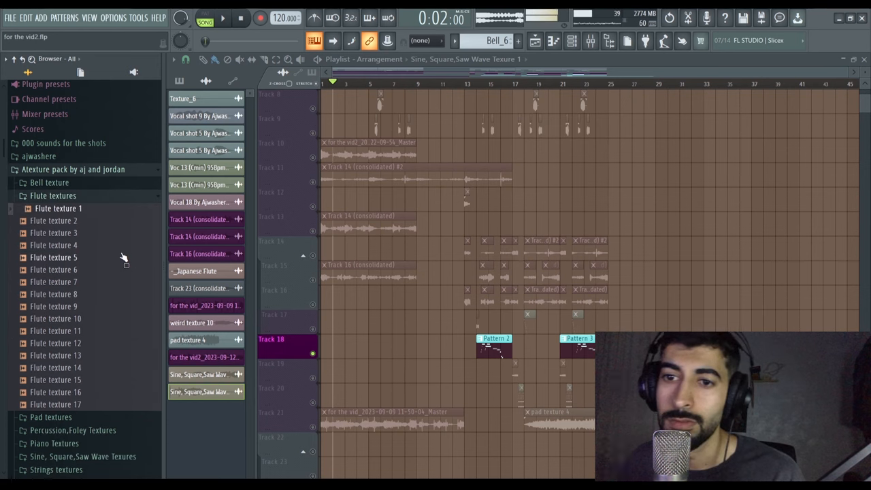
pyautogui.click(58, 270)
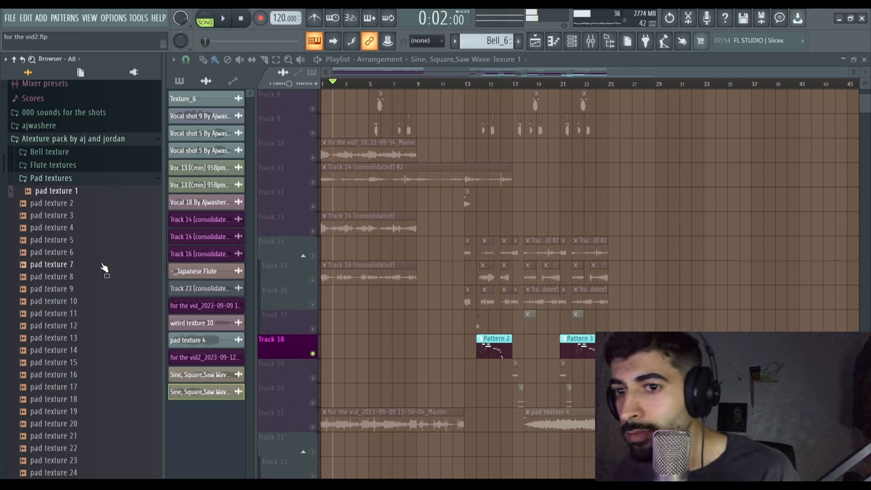
pyautogui.moveTo(119, 258)
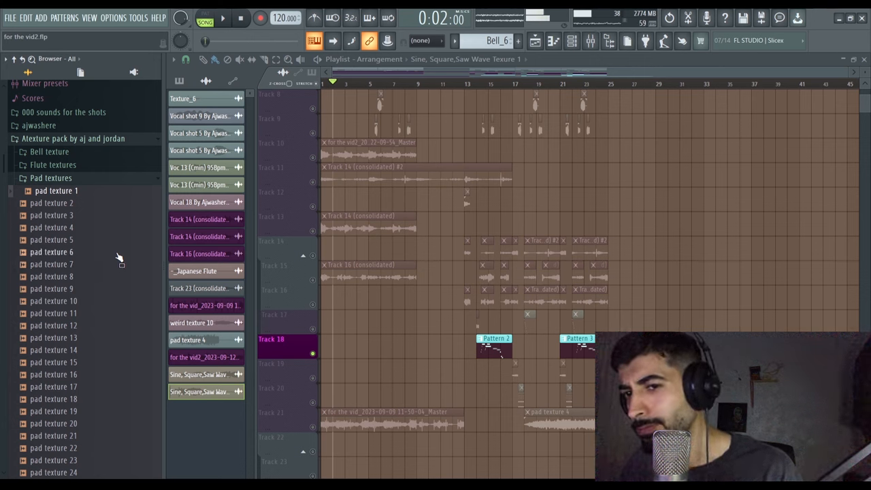
pyautogui.scroll(-3)
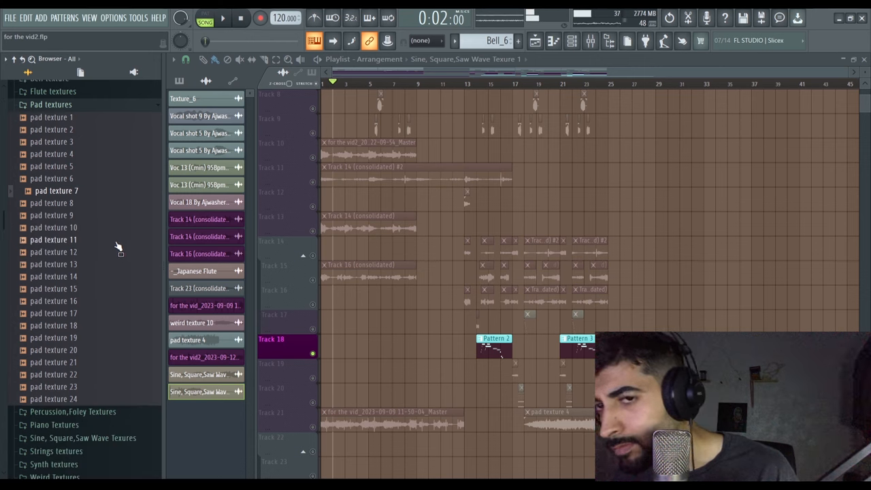
pyautogui.moveTo(111, 165)
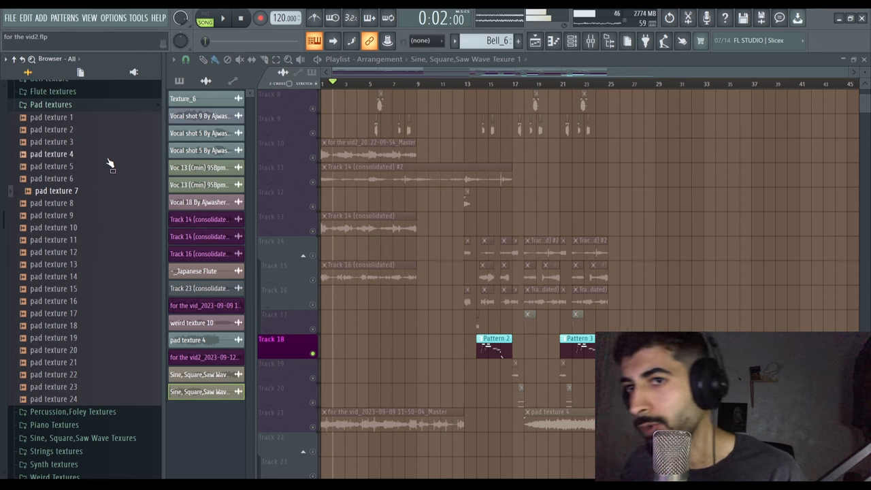
pyautogui.click(51, 104)
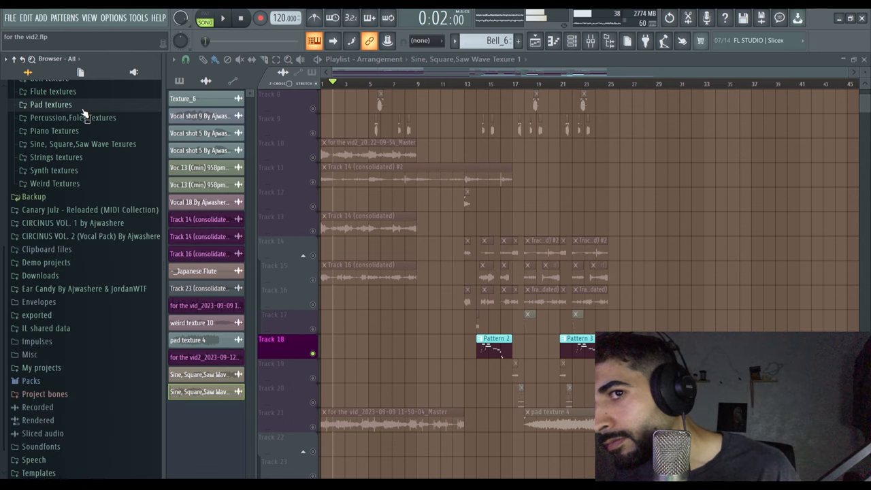
pyautogui.click(73, 117)
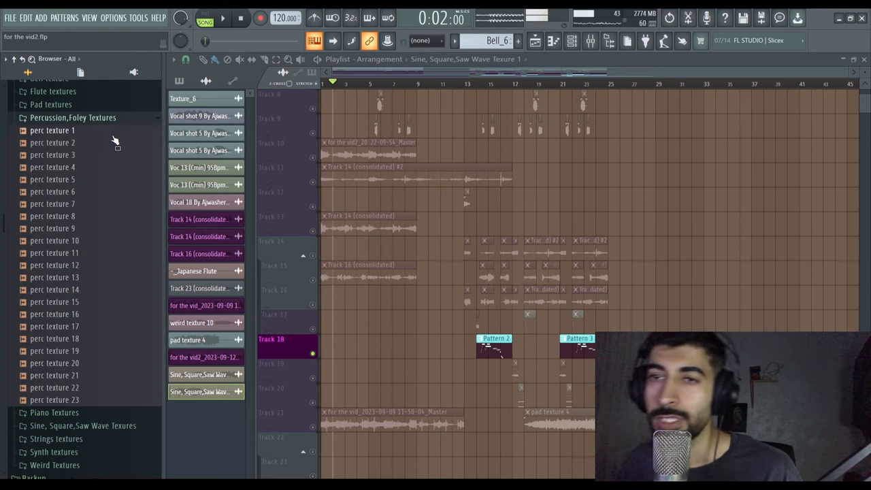
pyautogui.click(52, 130)
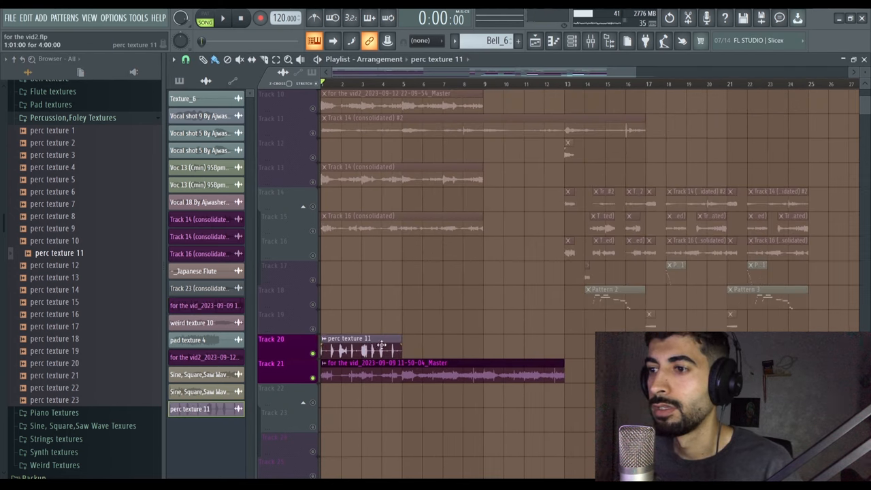
# Open the perc texture clip on Track 20 to swap in perc texture 12
pyautogui.doubleClick(364, 350)
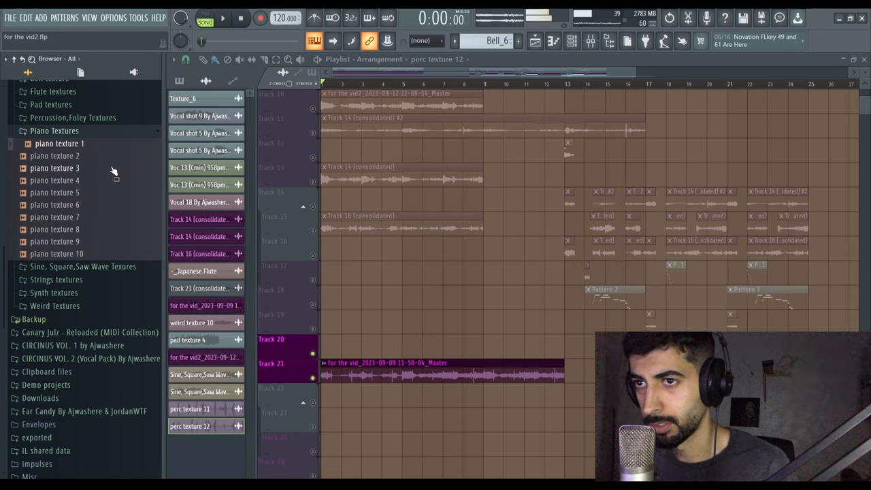
# Preview piano texture 4 from the pack's piano folder in the Browser
pyautogui.click(59, 179)
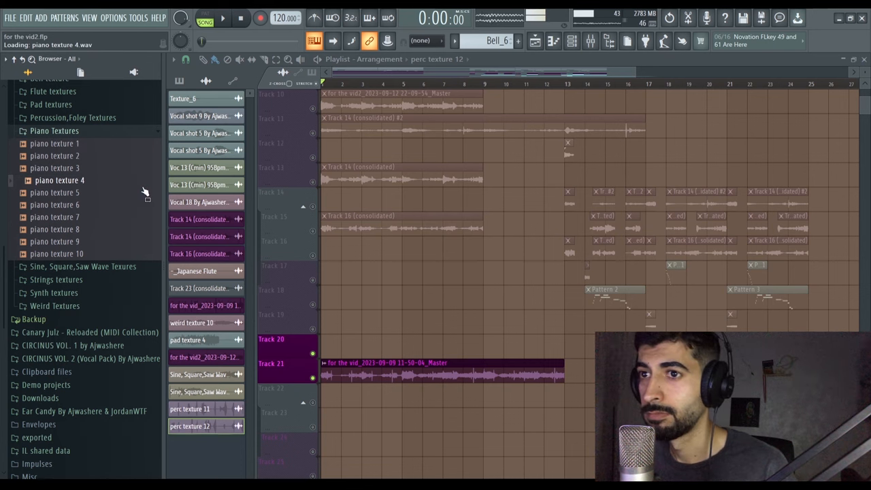
pyautogui.moveTo(77, 184)
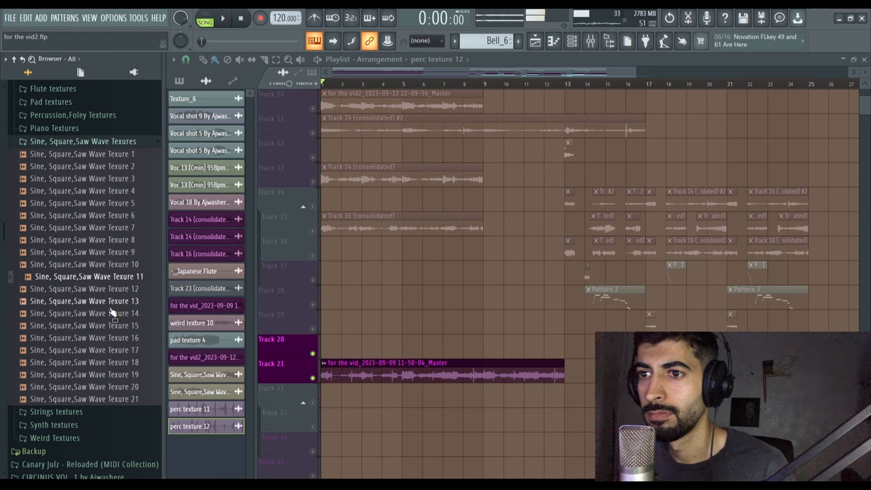
pyautogui.moveTo(102, 307)
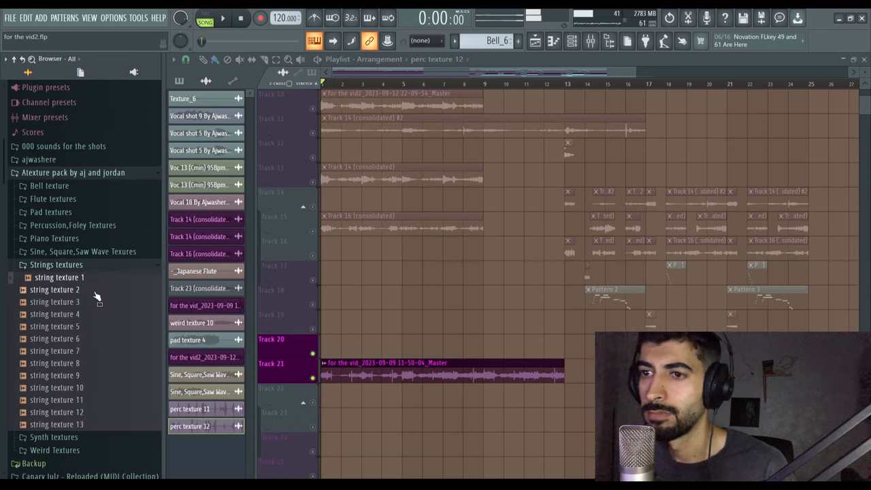
pyautogui.moveTo(129, 299)
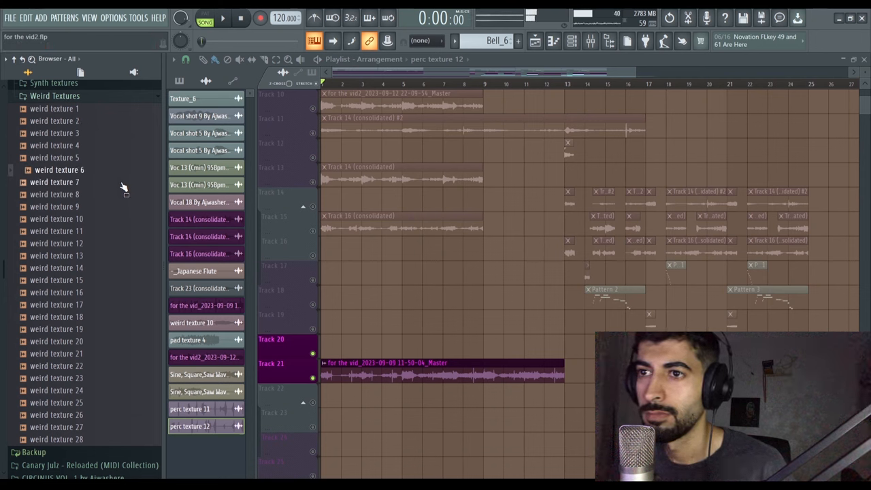
pyautogui.moveTo(111, 207)
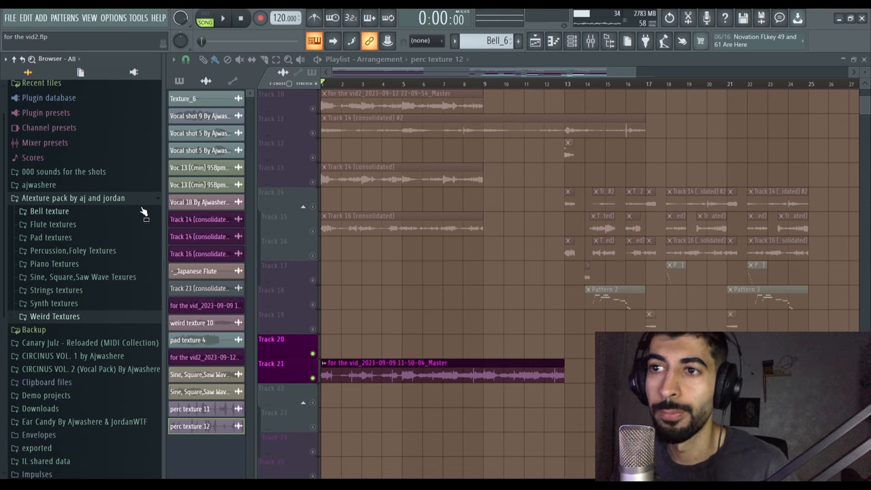
# Collapse the Atexture pack folder in the Browser
pyautogui.click(73, 198)
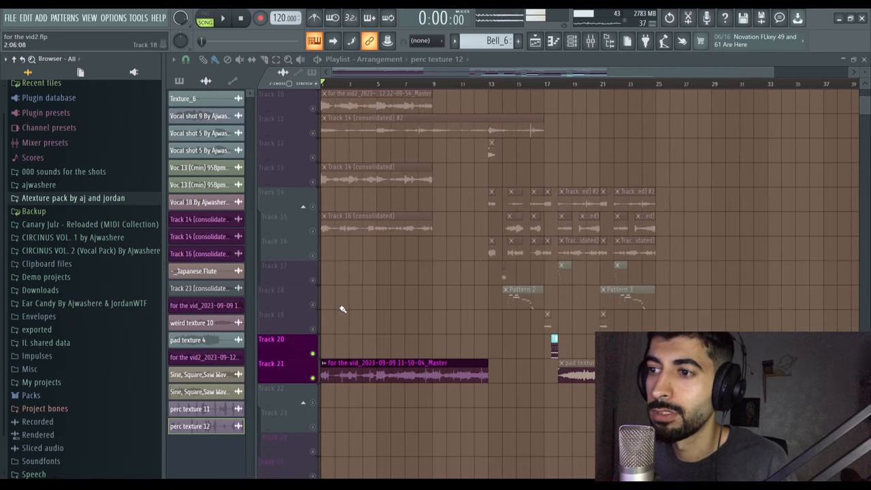